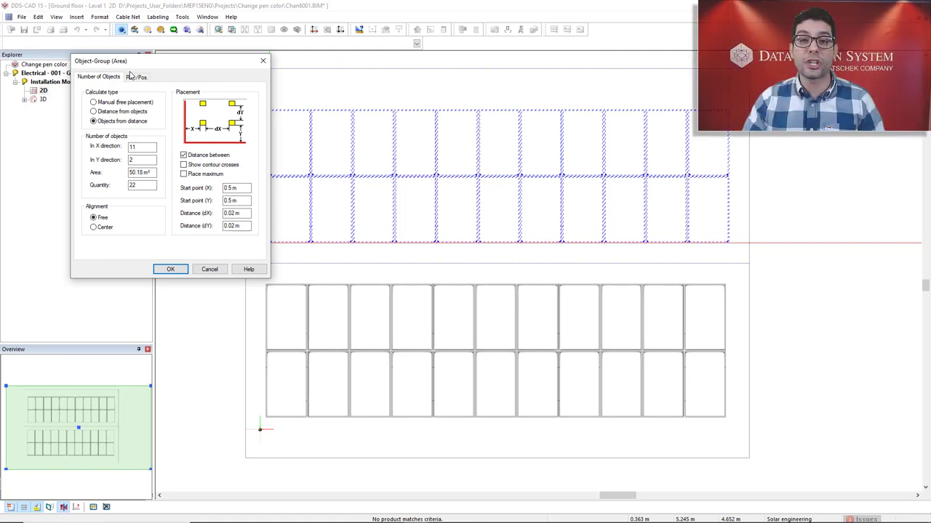
mouse_move(134, 74)
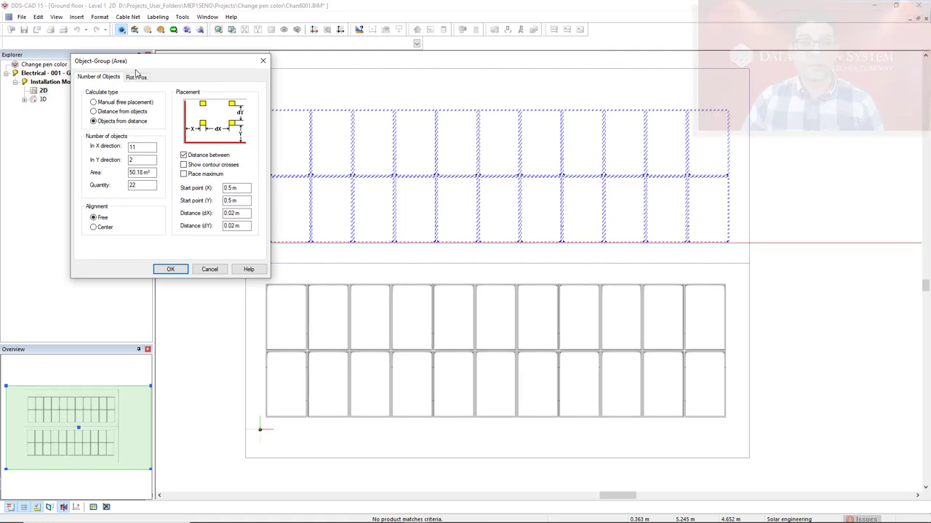
Confirm the Object Group (Area) dialog to place the 11-by-2 array of 22 panels.
click(171, 269)
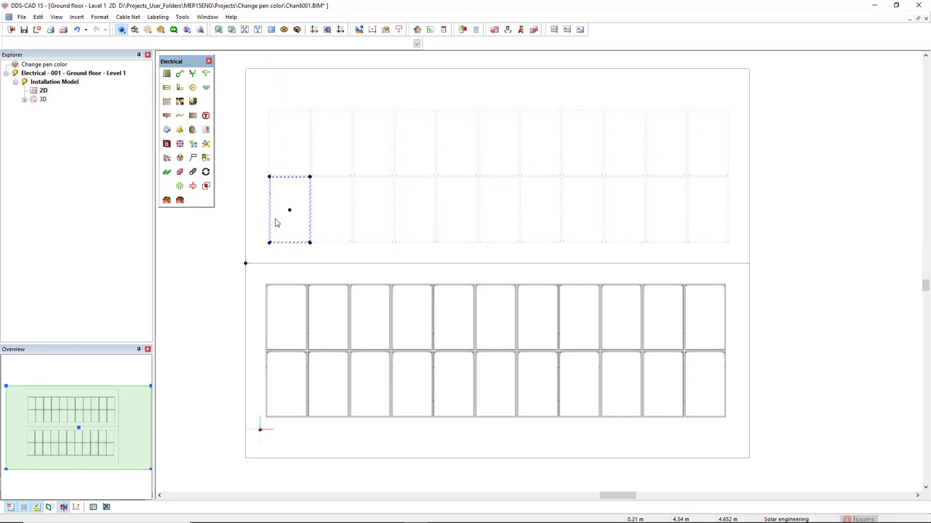
mouse_move(269, 209)
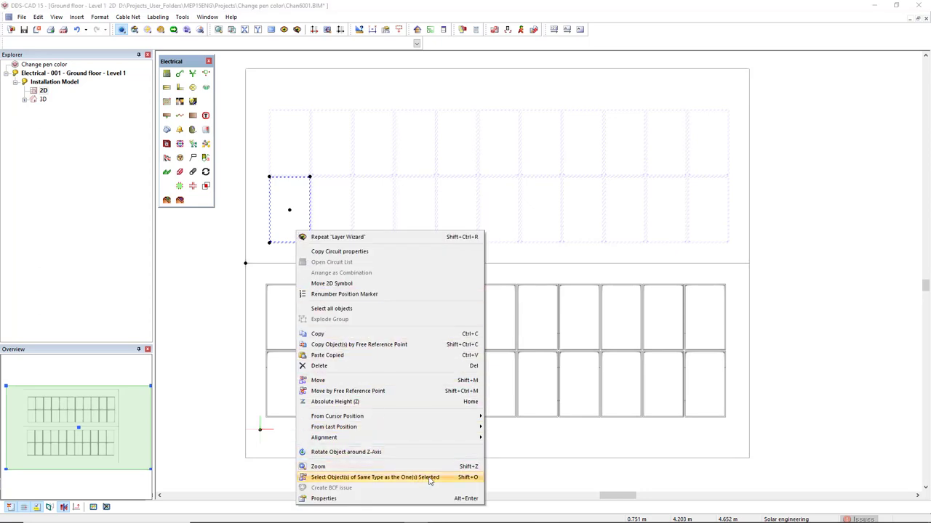
mouse_move(445, 480)
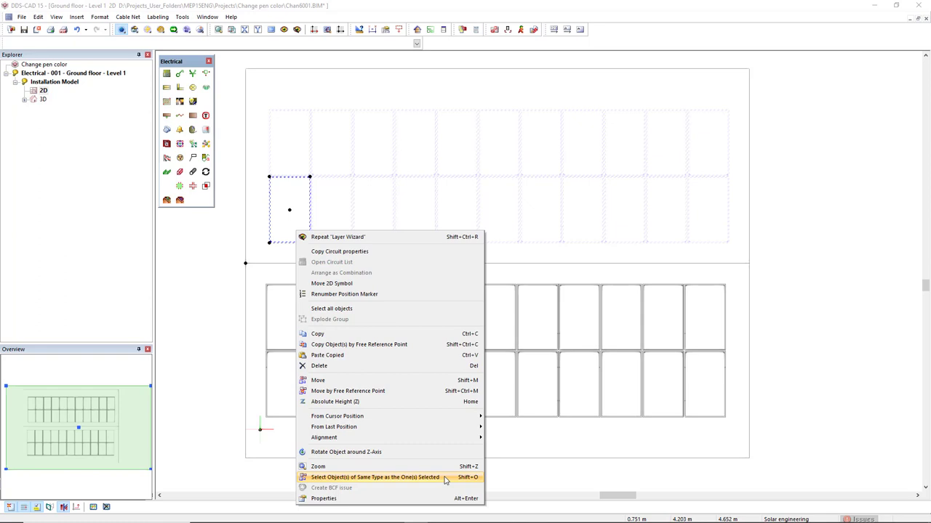
Extend the selection to all panels of the same type as the chosen one.
click(375, 477)
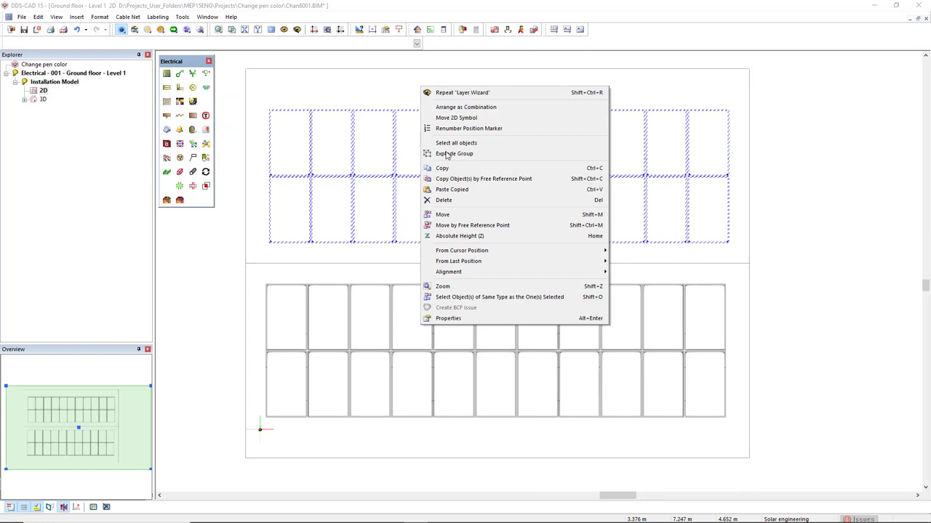
mouse_move(487, 319)
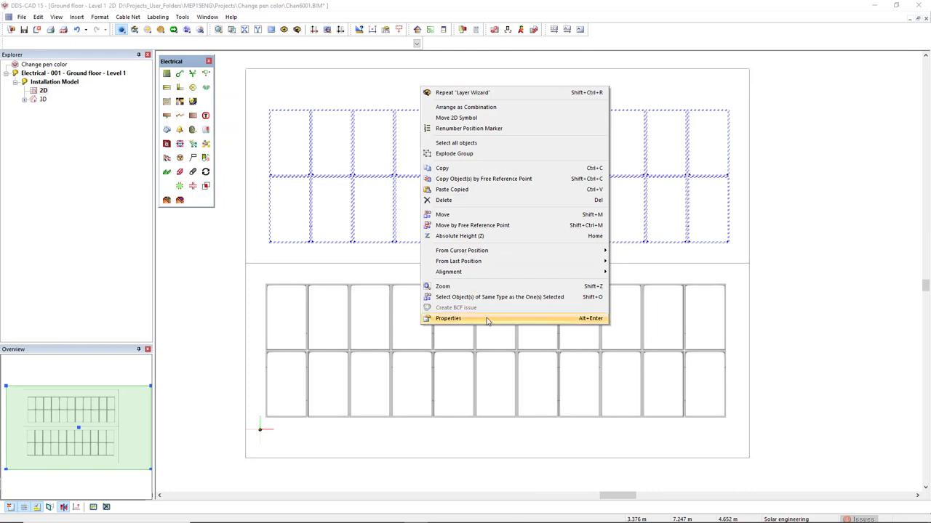
Bring up the properties of the selected Sanyo 225 W panels.
click(447, 318)
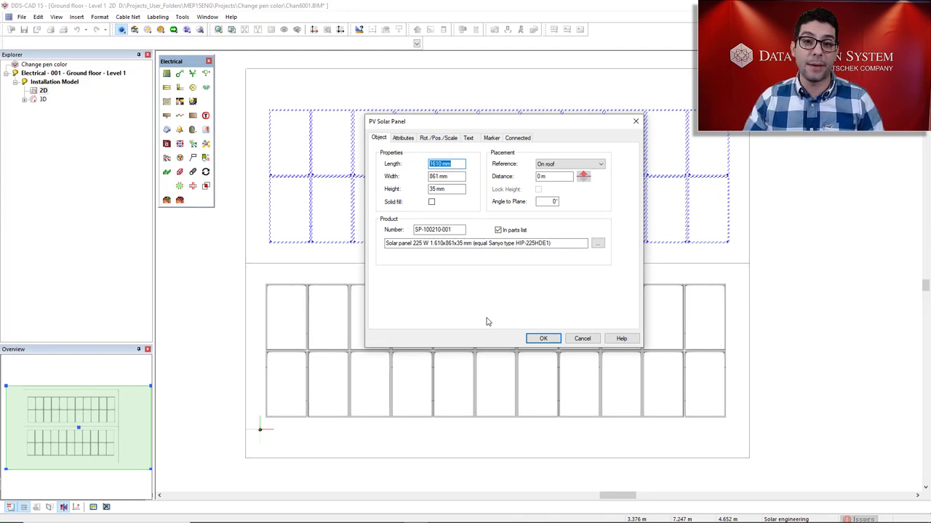
mouse_move(457, 256)
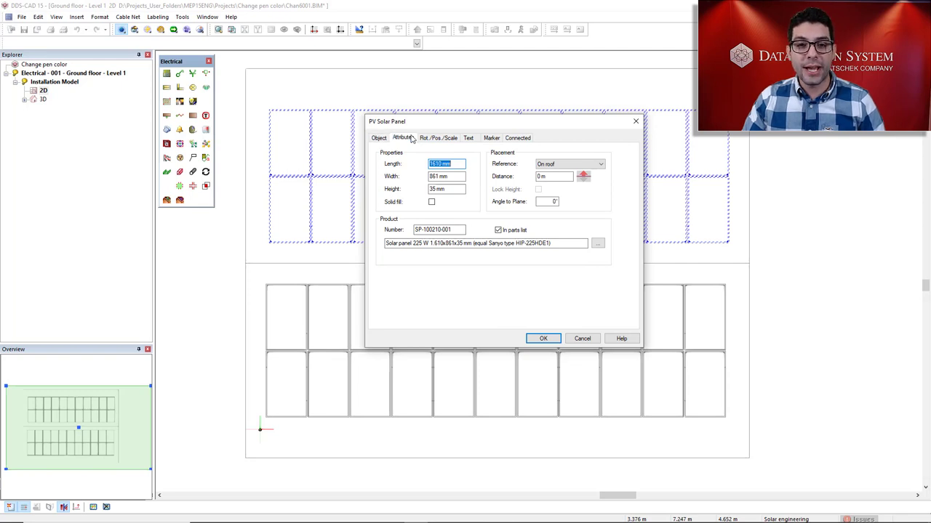
Under Attributes, set Pen list to Standard list with pen 004 Green and apply it.
click(403, 138)
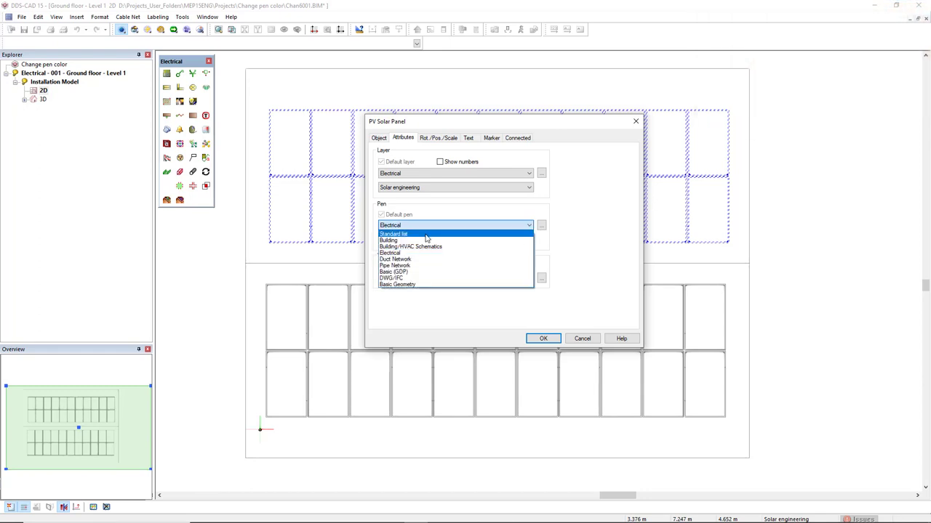
click(393, 233)
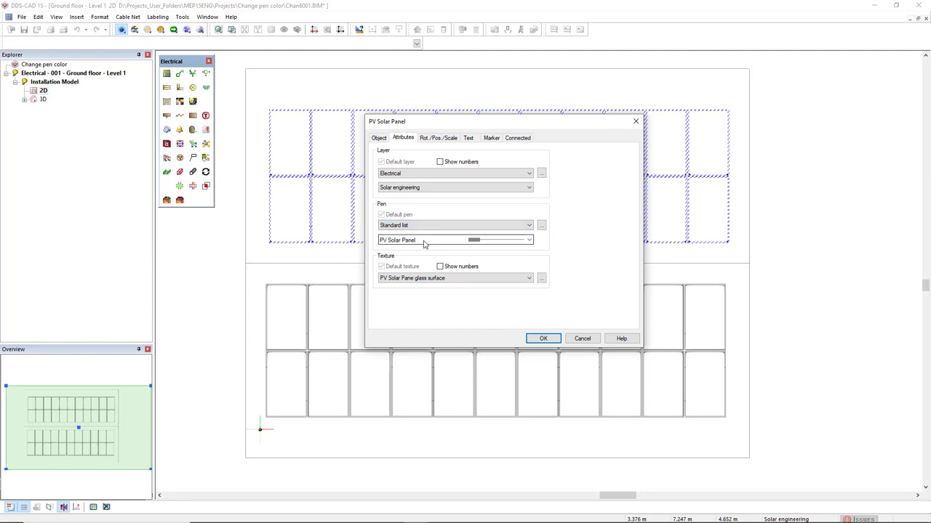
click(529, 240)
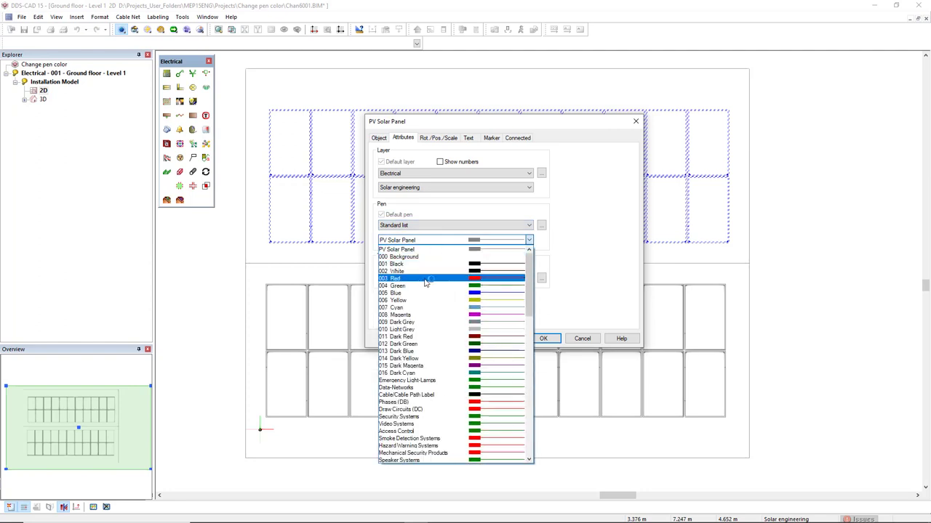
click(397, 285)
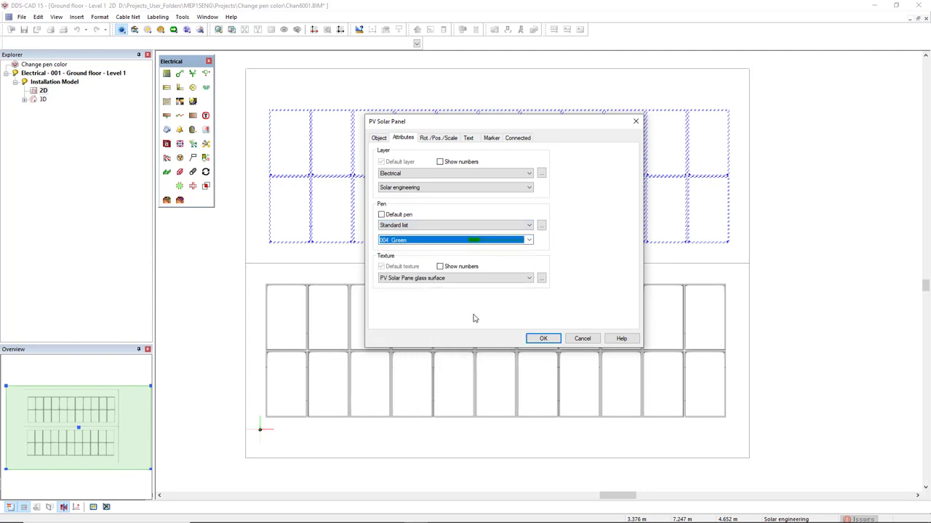
click(544, 337)
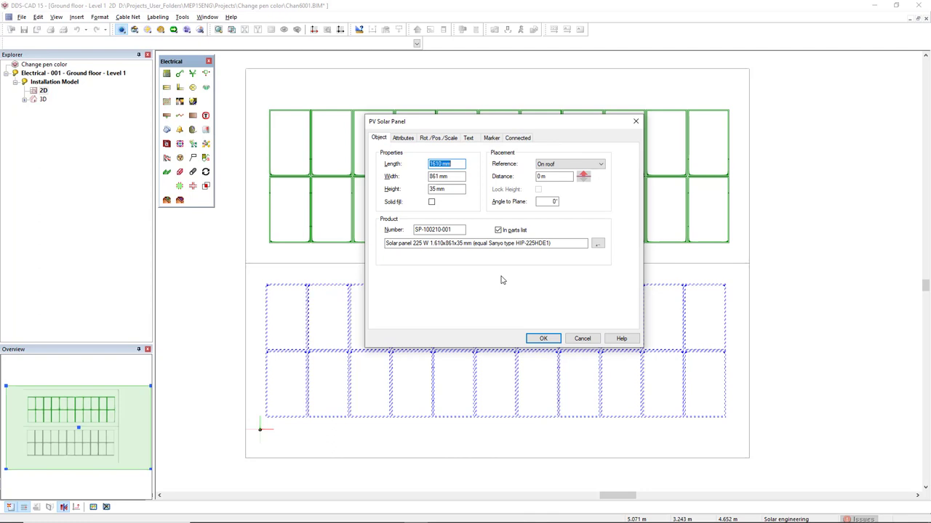
mouse_move(390, 209)
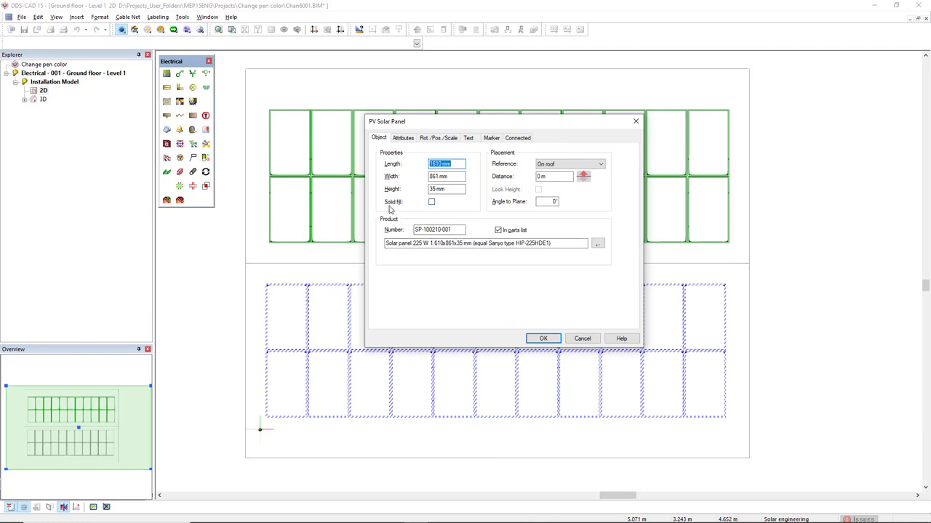
Enable Solid fill, then under Attributes set Pen list to Standard list and list its colours.
click(431, 203)
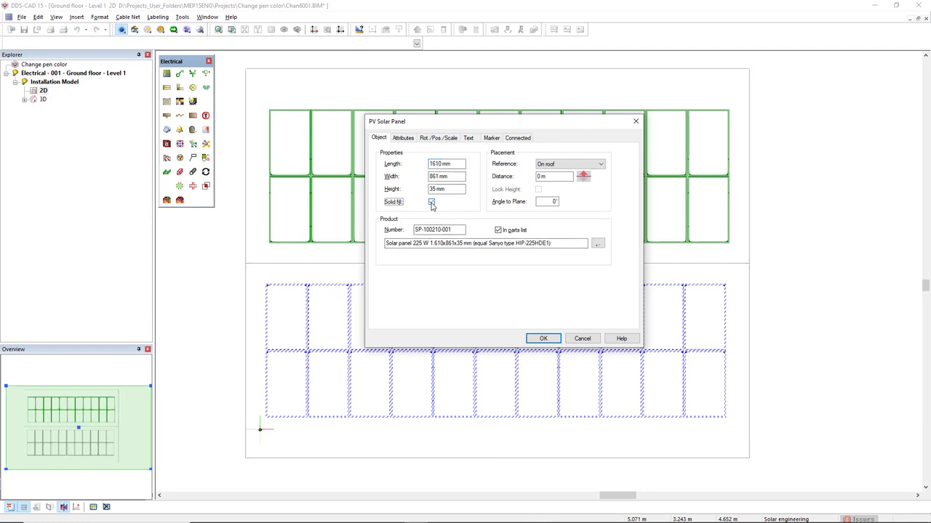
click(402, 138)
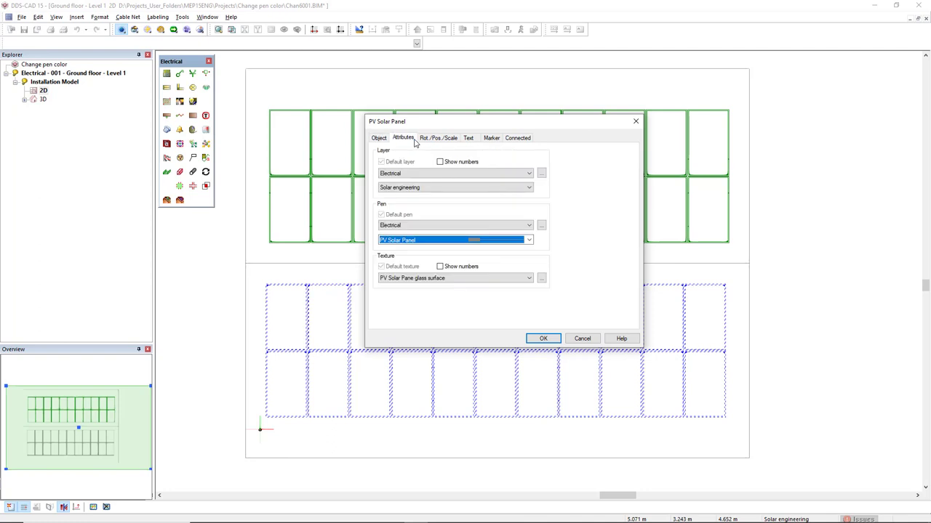
click(529, 224)
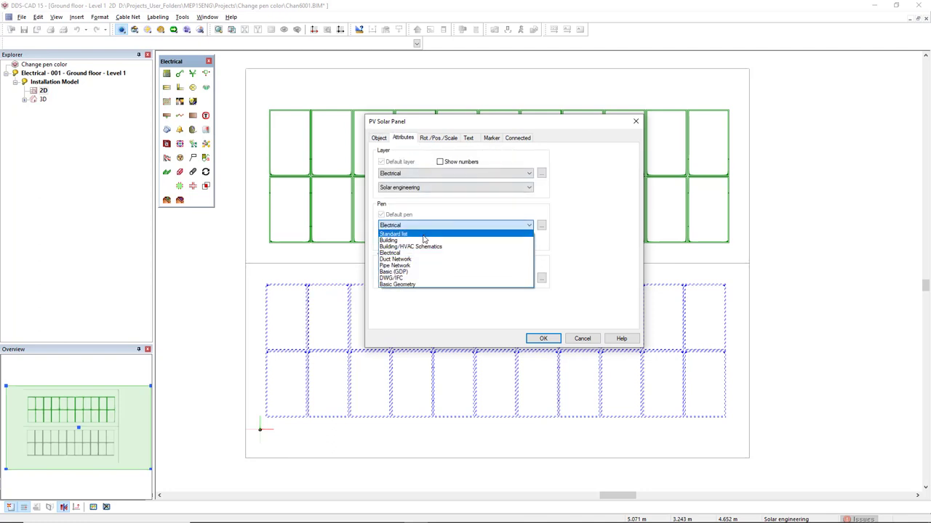
click(389, 240)
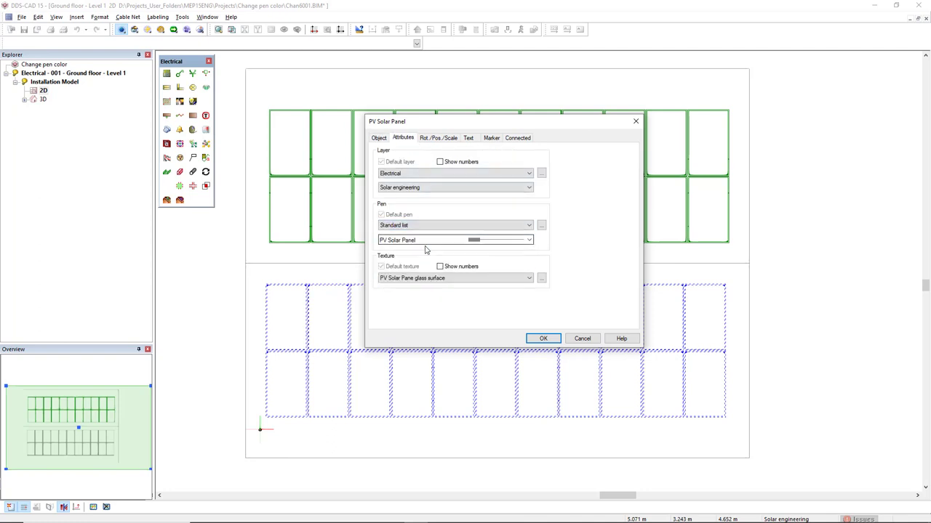
click(529, 240)
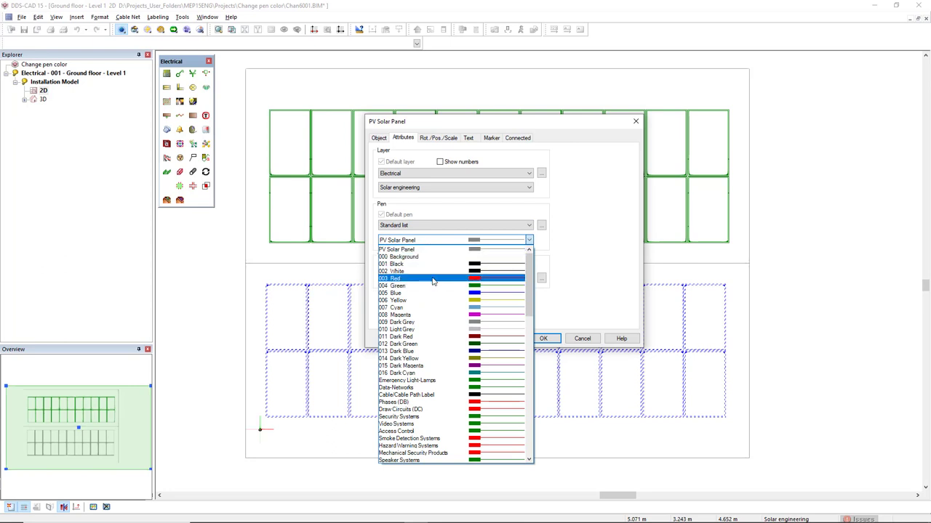